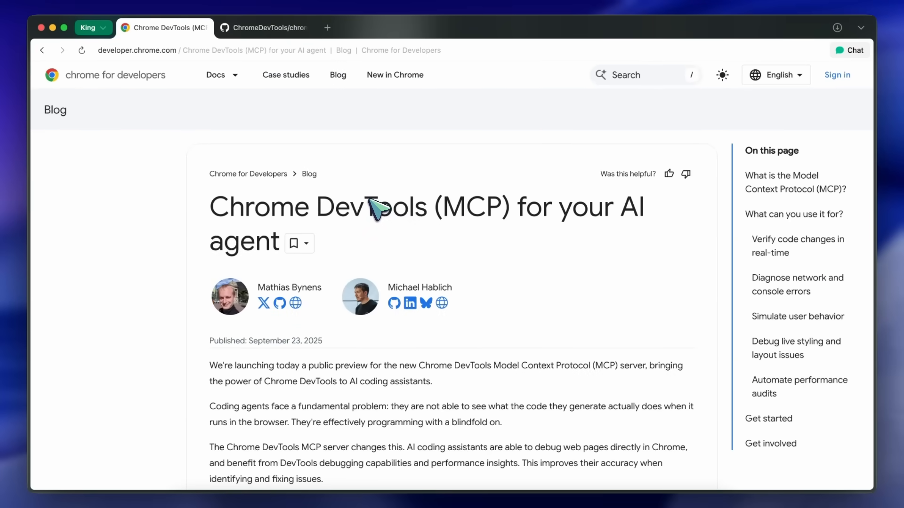
pyautogui.moveTo(345, 207)
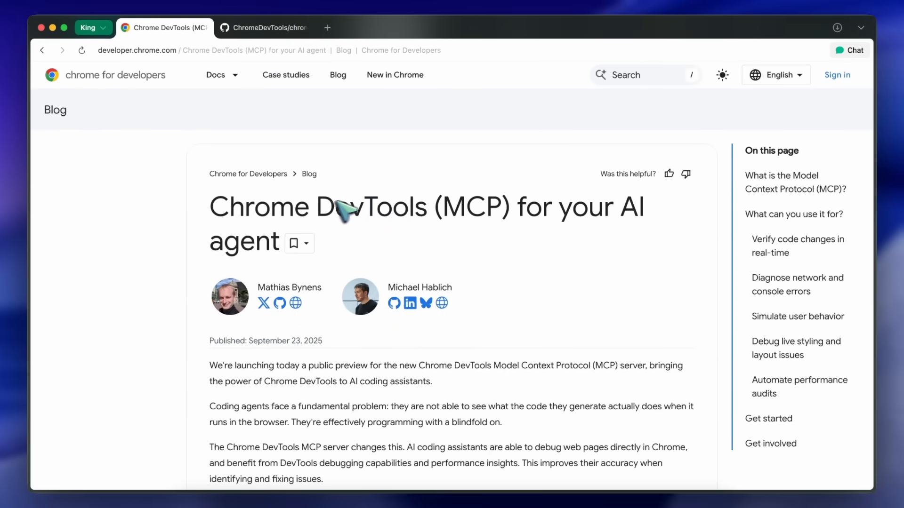
# Read through the Chrome DevTools MCP blog post's intro and example use cases.
pyautogui.doubleClick(375, 206)
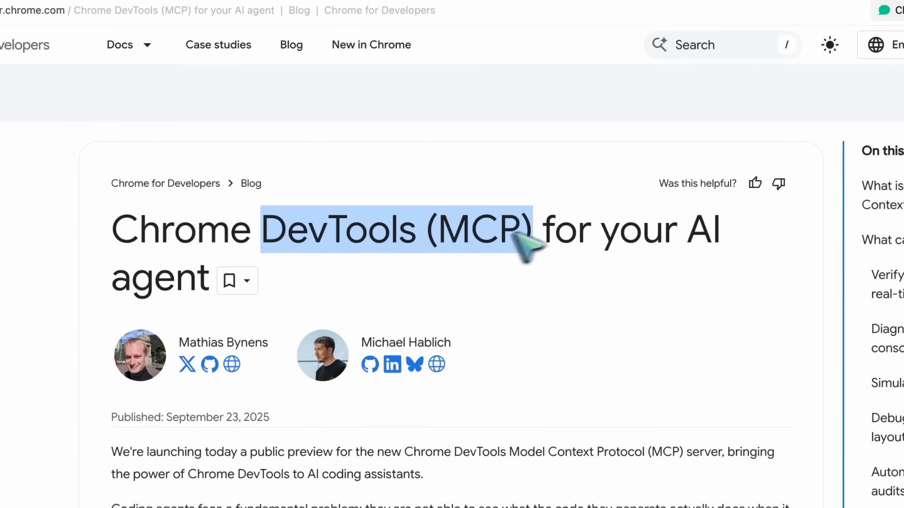
pyautogui.scroll(-3)
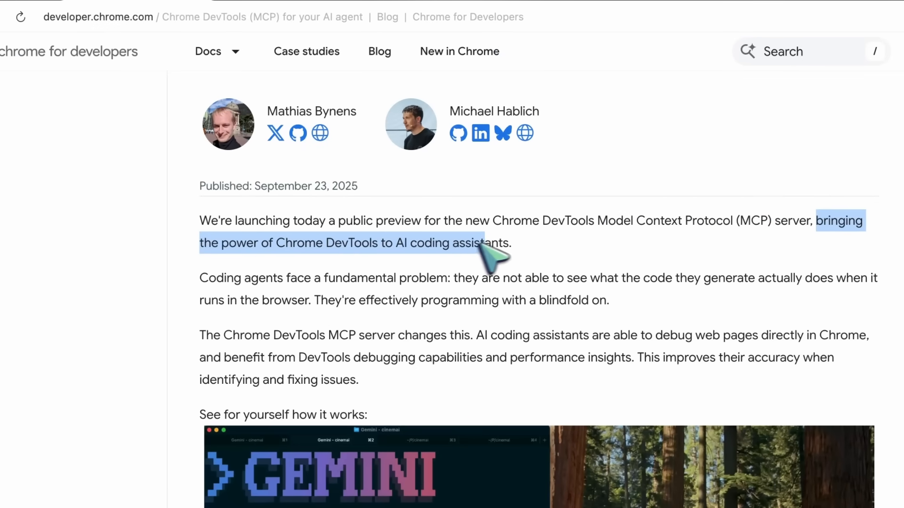
pyautogui.scroll(-3)
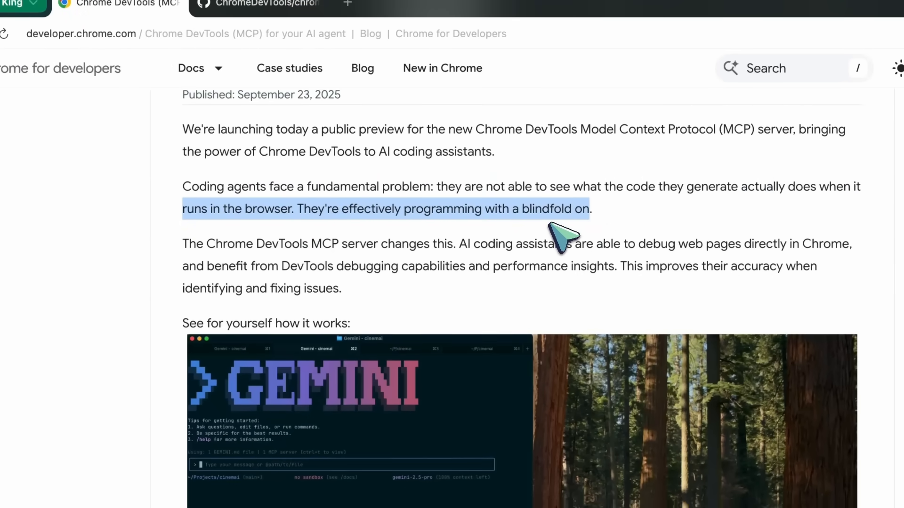
pyautogui.scroll(-3)
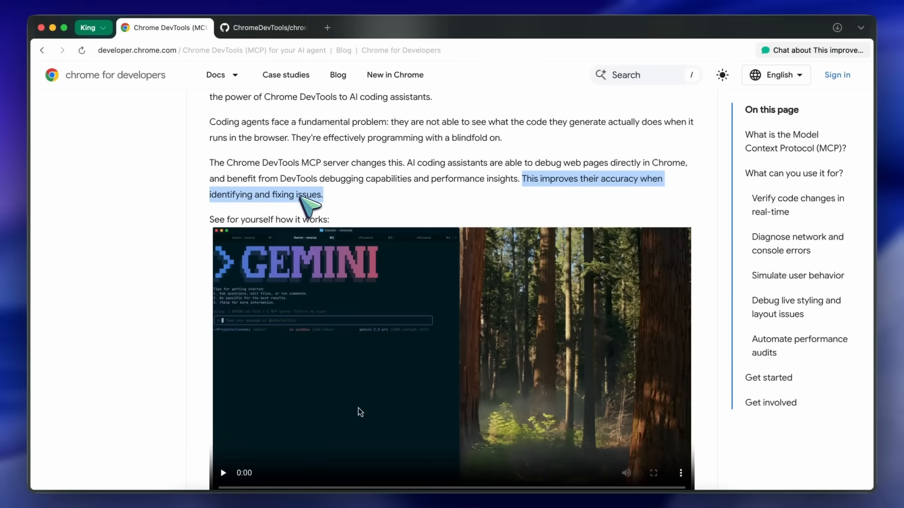
pyautogui.scroll(-3)
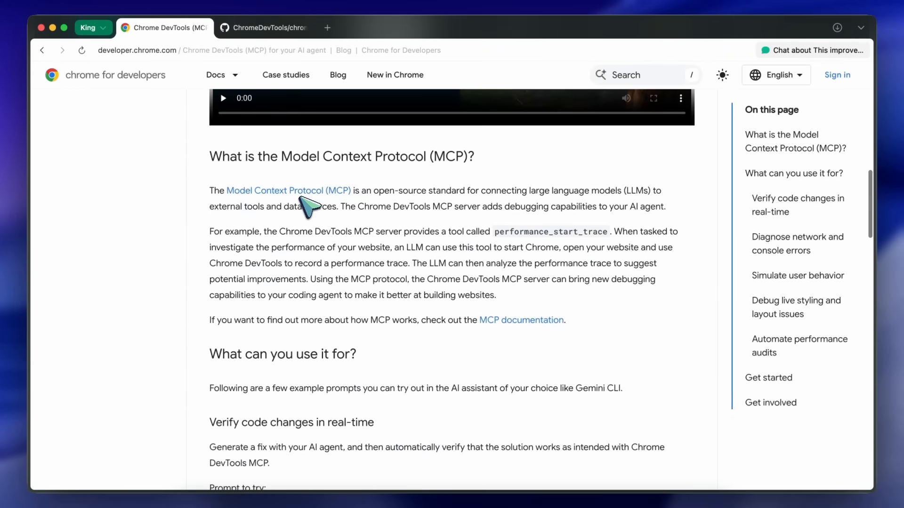
pyautogui.moveTo(342, 230)
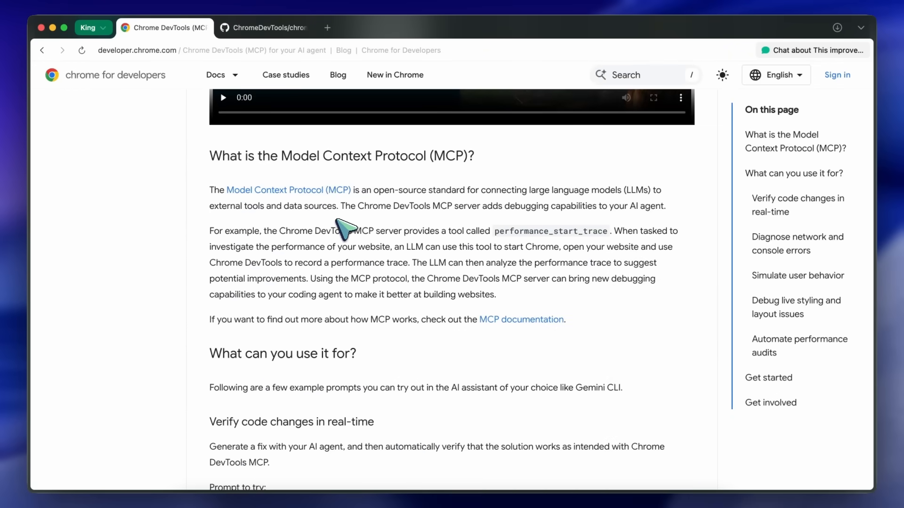
pyautogui.moveTo(349, 242)
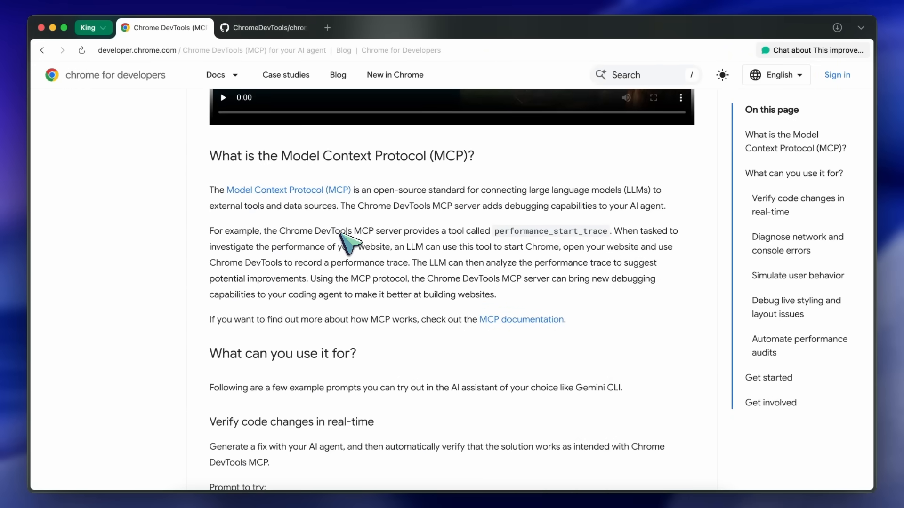
pyautogui.scroll(3)
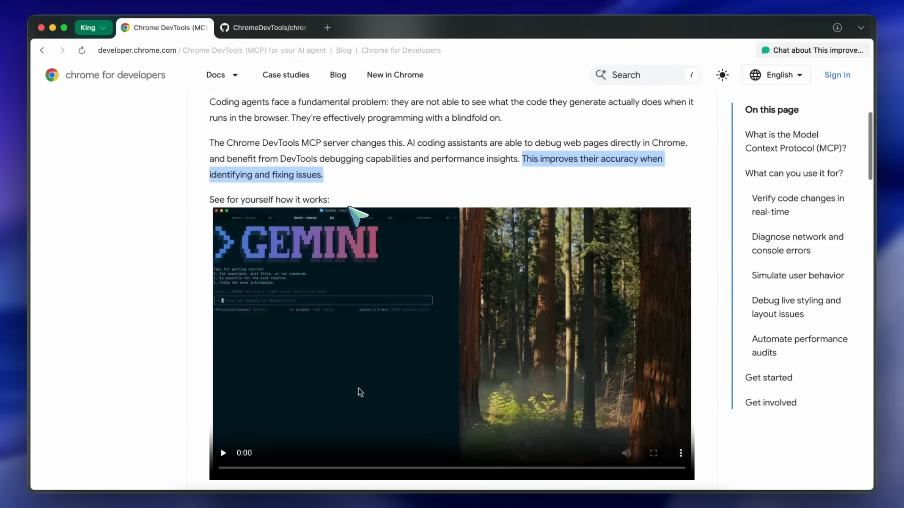
pyautogui.moveTo(376, 179)
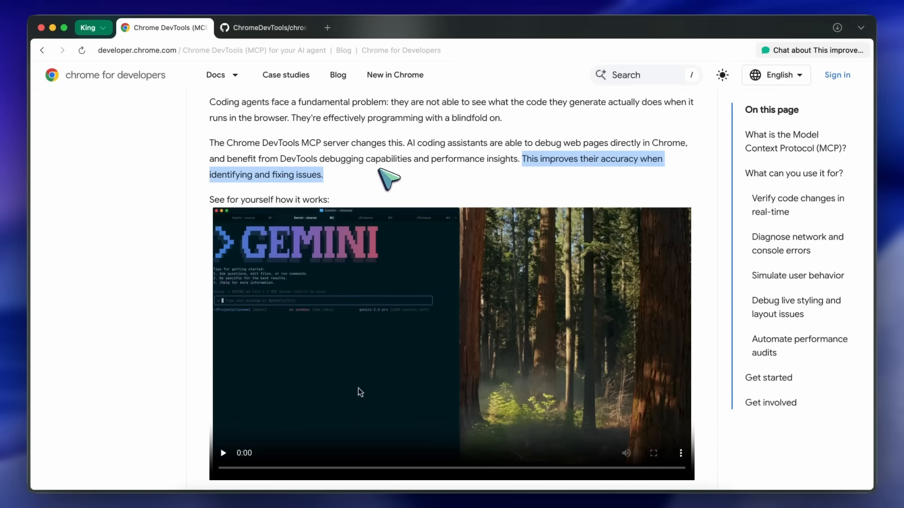
pyautogui.scroll(-3)
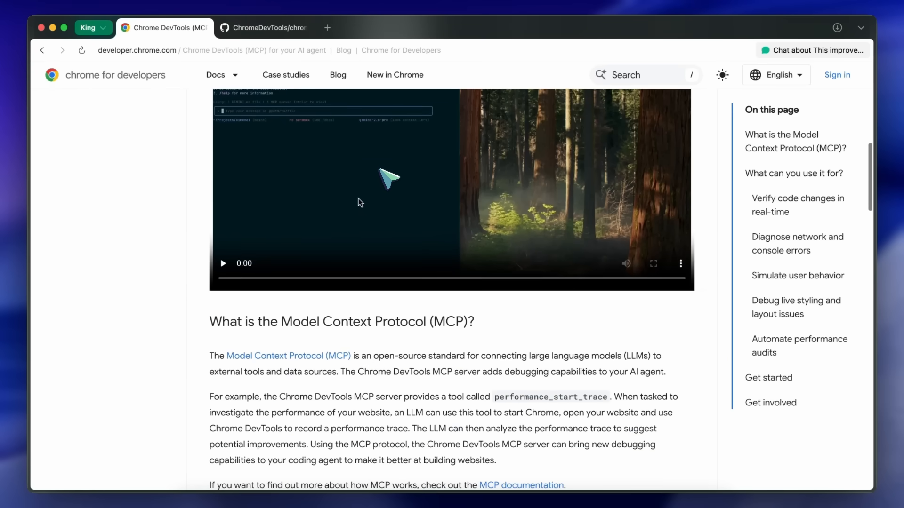
pyautogui.scroll(-3)
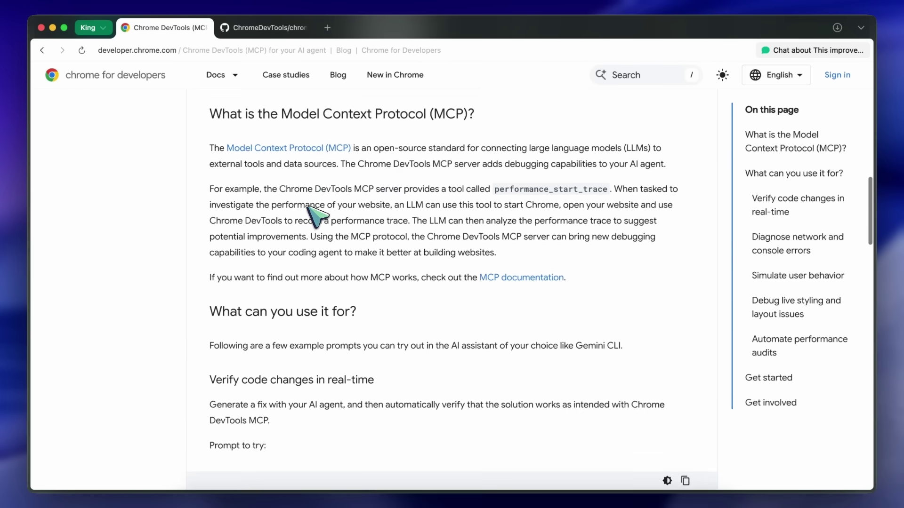
pyautogui.scroll(-3)
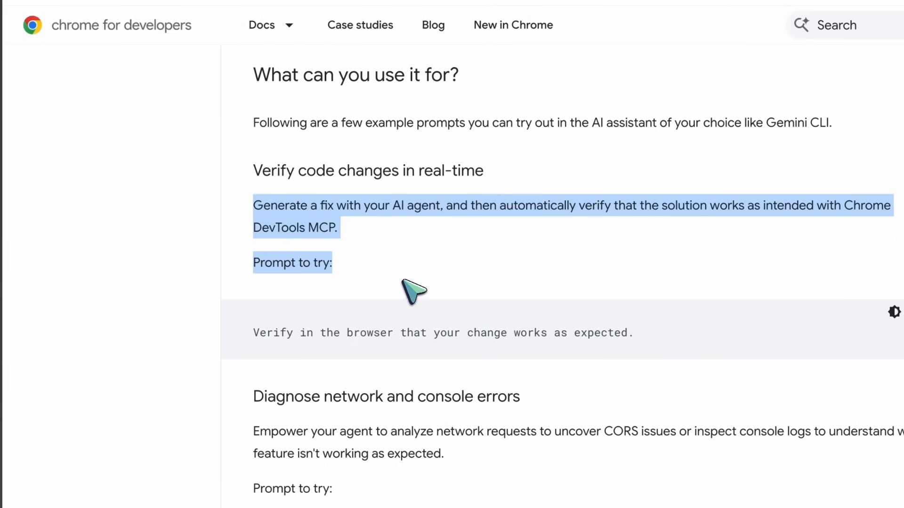
# Continue down to the Get started section with the chrome-devtools mcpServers JSON config.
pyautogui.click(357, 256)
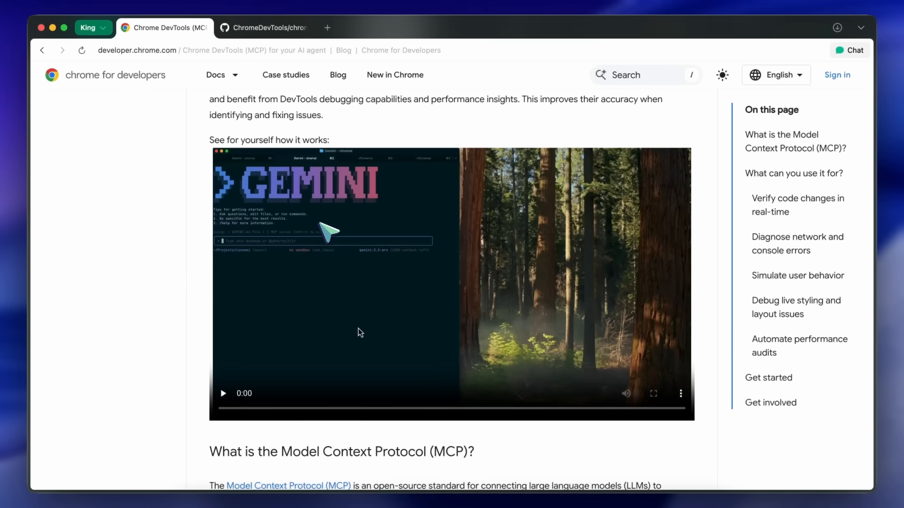
pyautogui.scroll(-3)
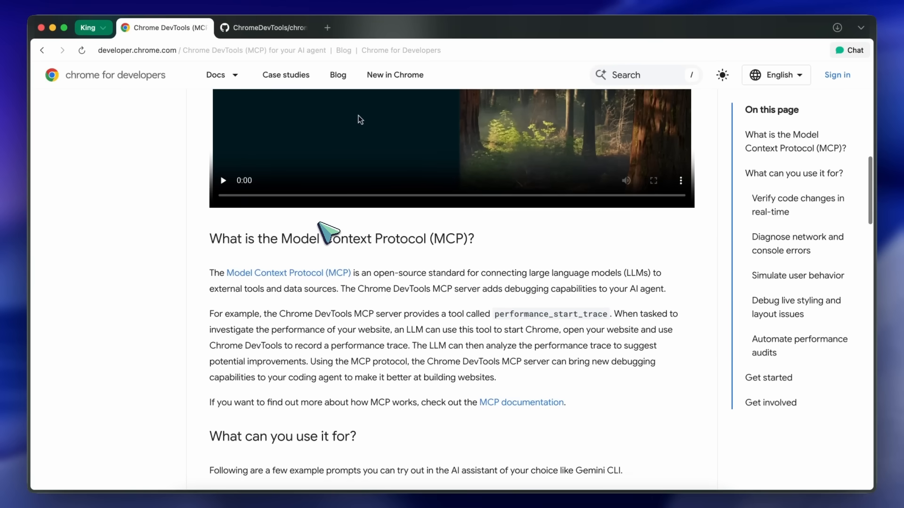
pyautogui.scroll(-3)
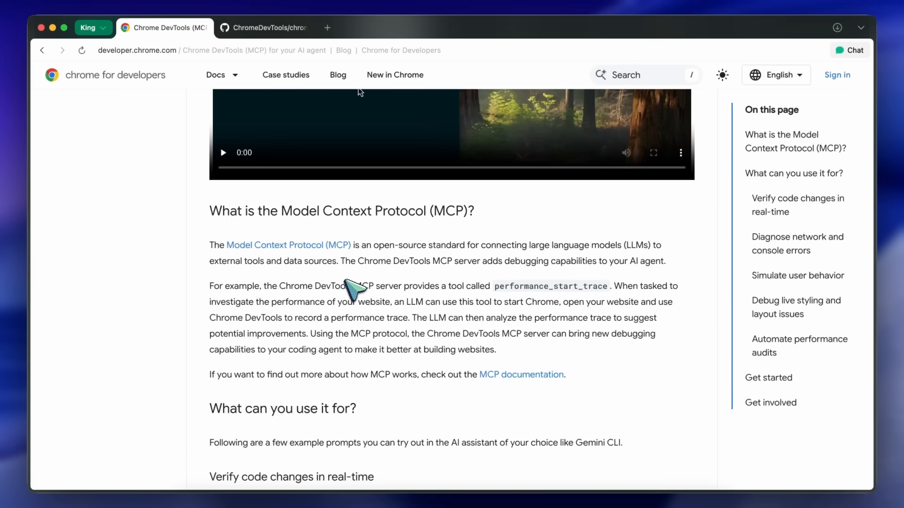
pyautogui.moveTo(370, 283)
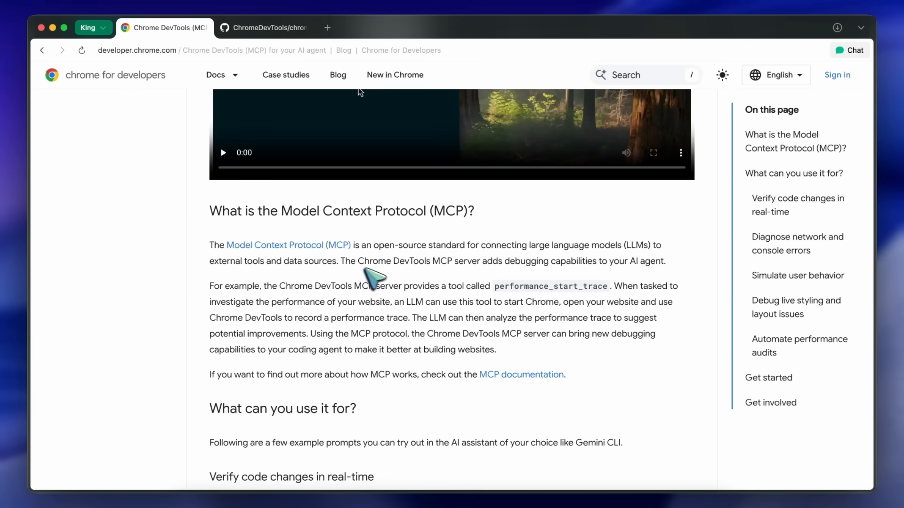
pyautogui.moveTo(401, 304)
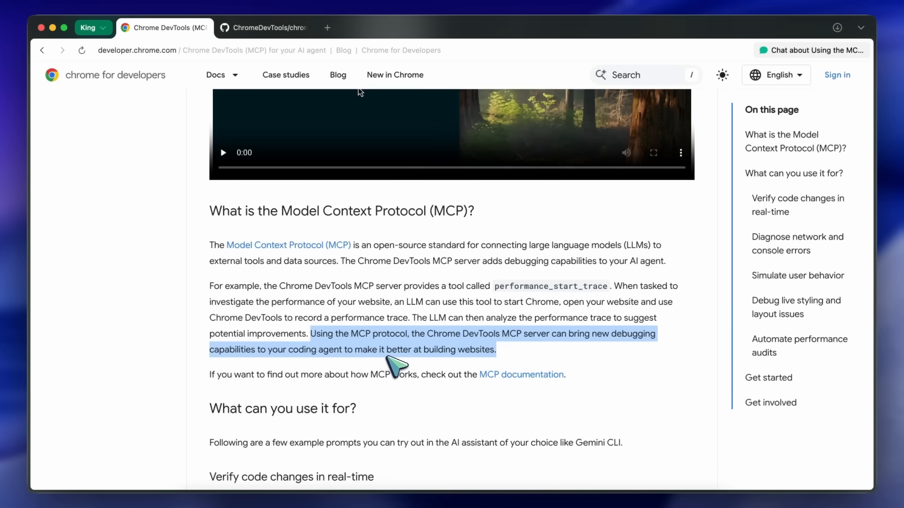
pyautogui.scroll(-3)
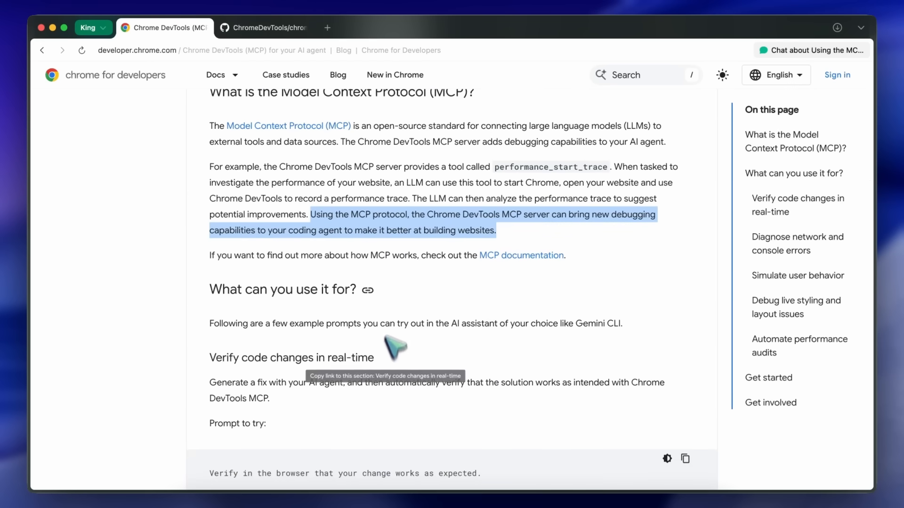
pyautogui.scroll(-3)
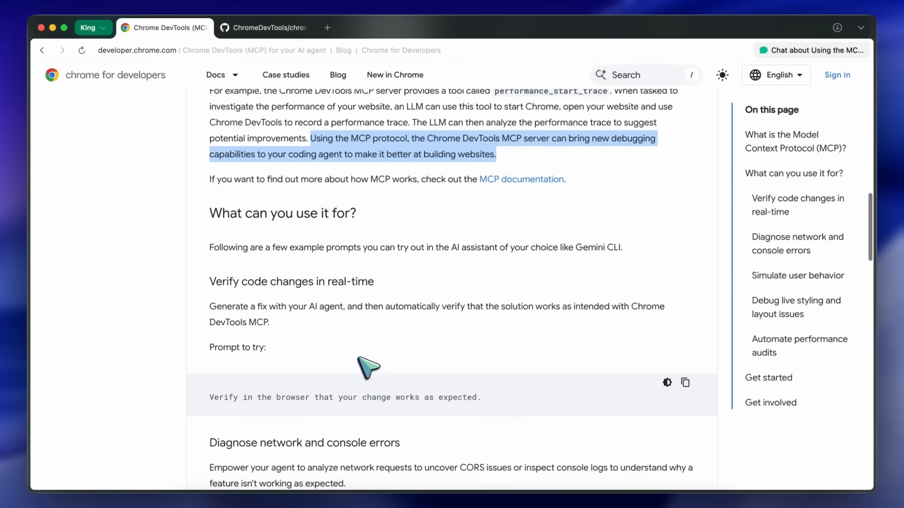
pyautogui.scroll(-3)
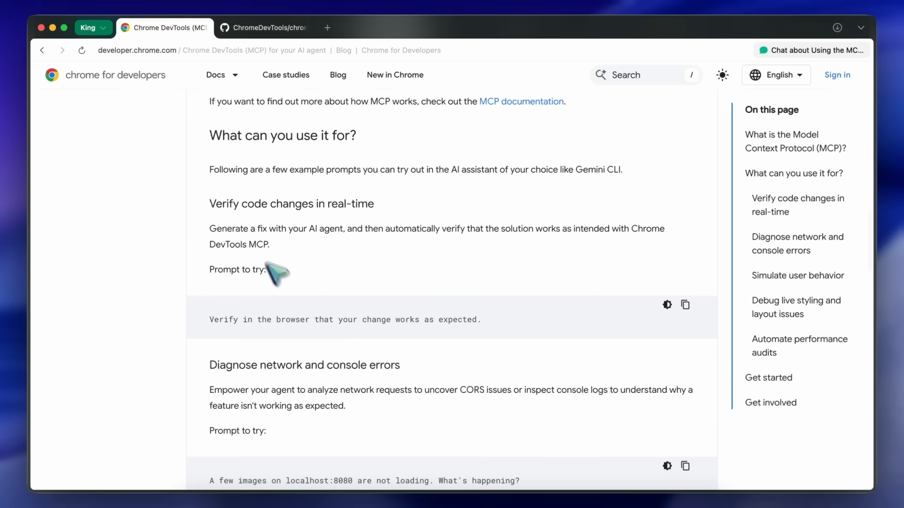
pyautogui.scroll(-3)
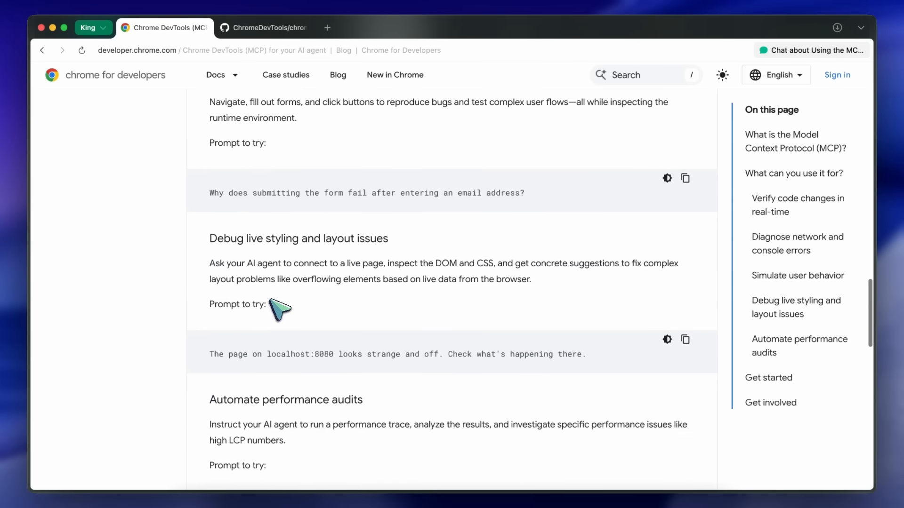
pyautogui.scroll(-3)
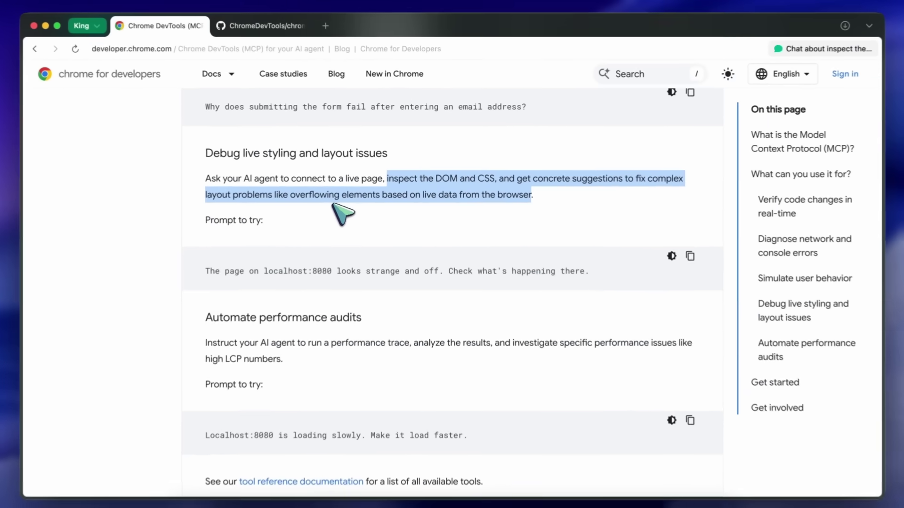
pyautogui.scroll(-3)
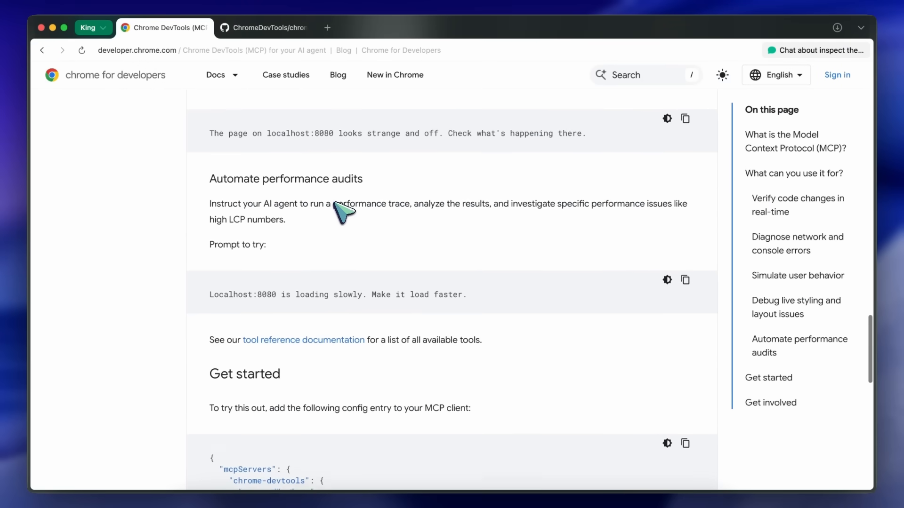
pyautogui.scroll(-3)
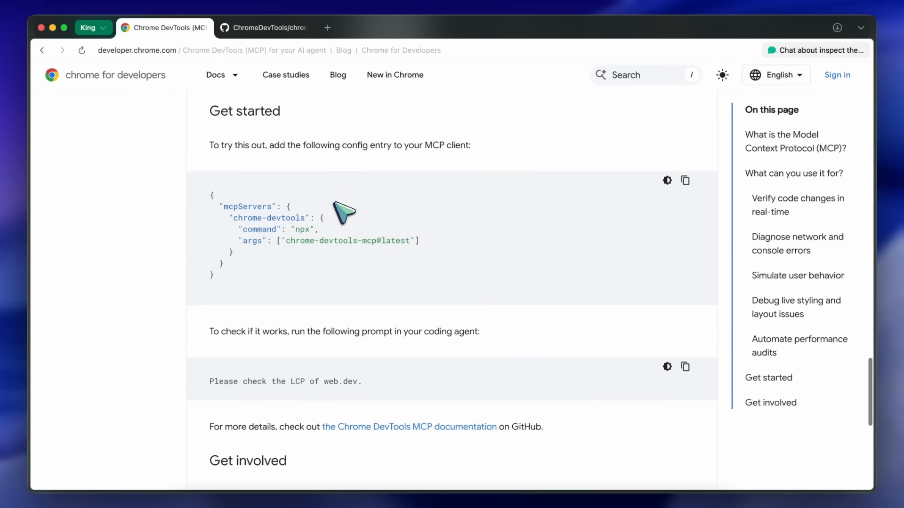
pyautogui.moveTo(349, 230)
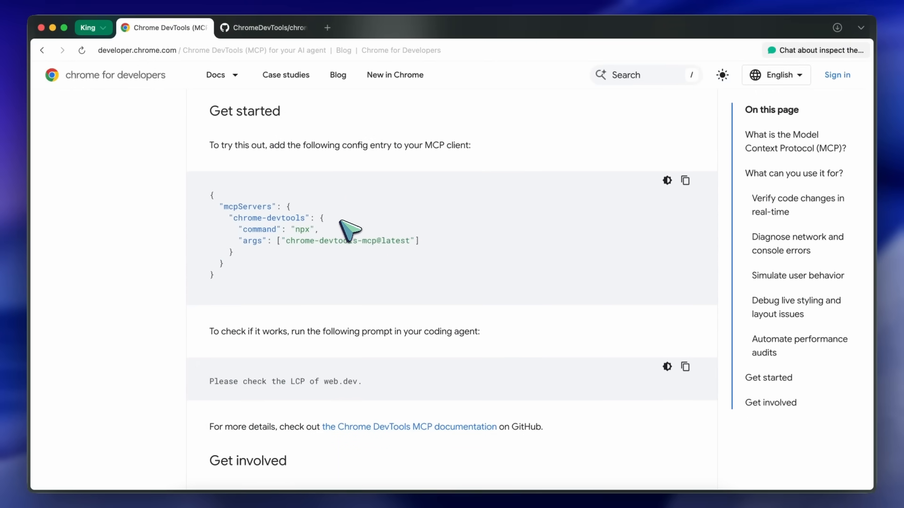
pyautogui.moveTo(356, 248)
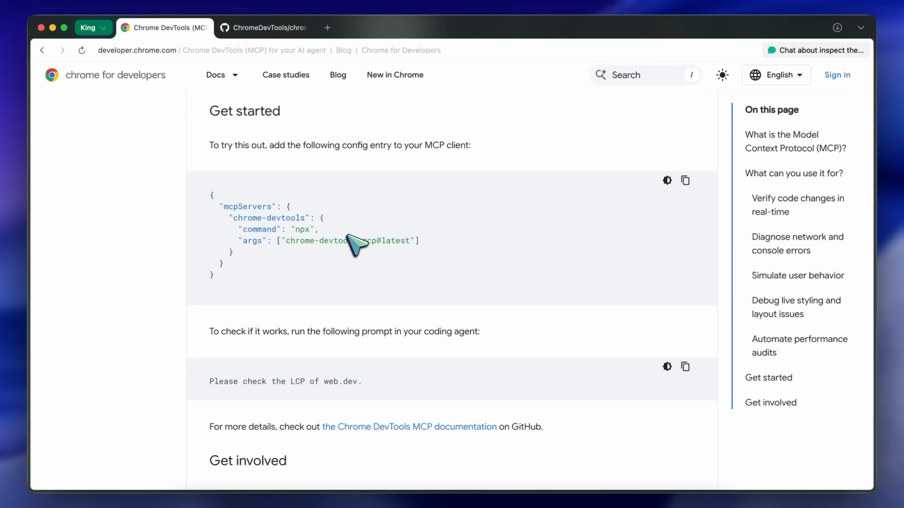
pyautogui.moveTo(360, 236)
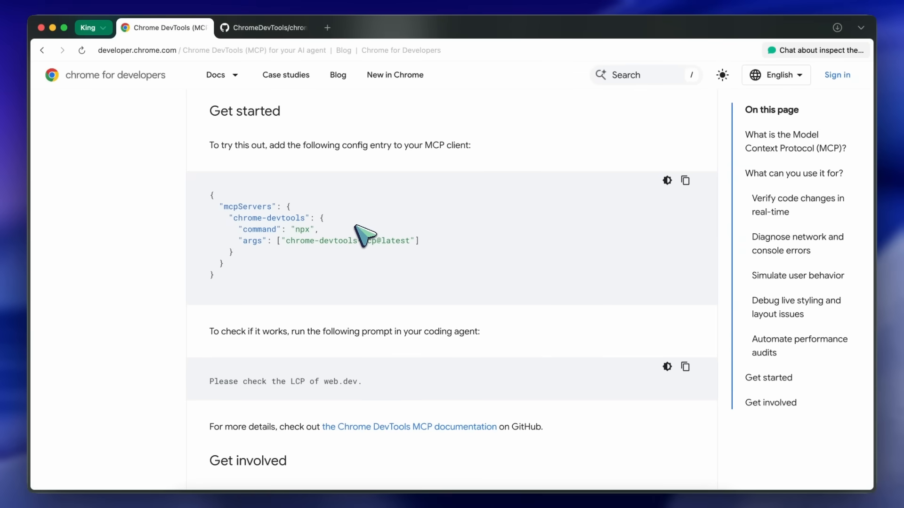
pyautogui.moveTo(364, 236)
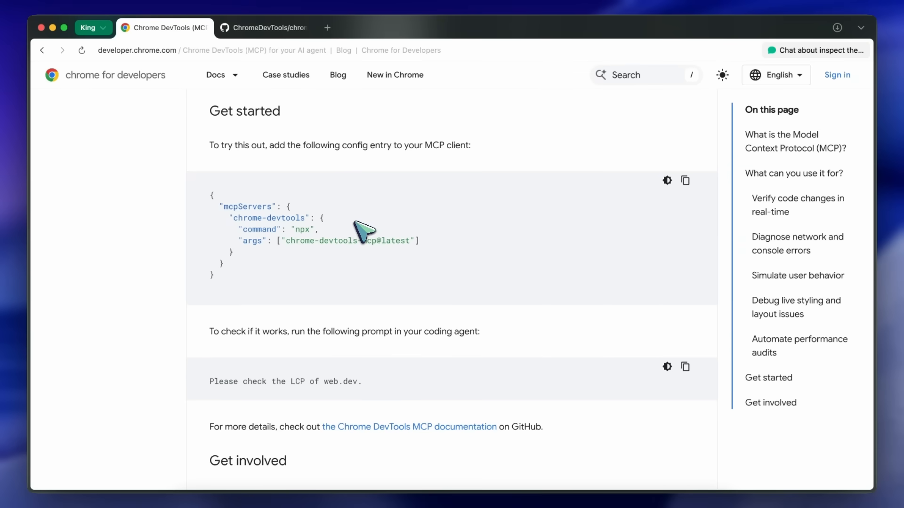
pyautogui.click(88, 27)
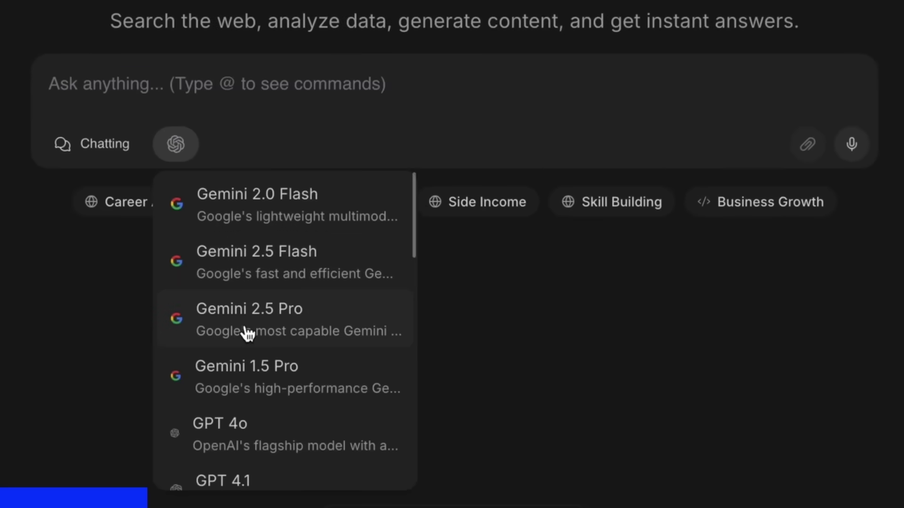
# Browse the model list and Chat Playground, then go to NinjaChat's Pricing page with Starter, Pro and Expert plans.
pyautogui.scroll(-3)
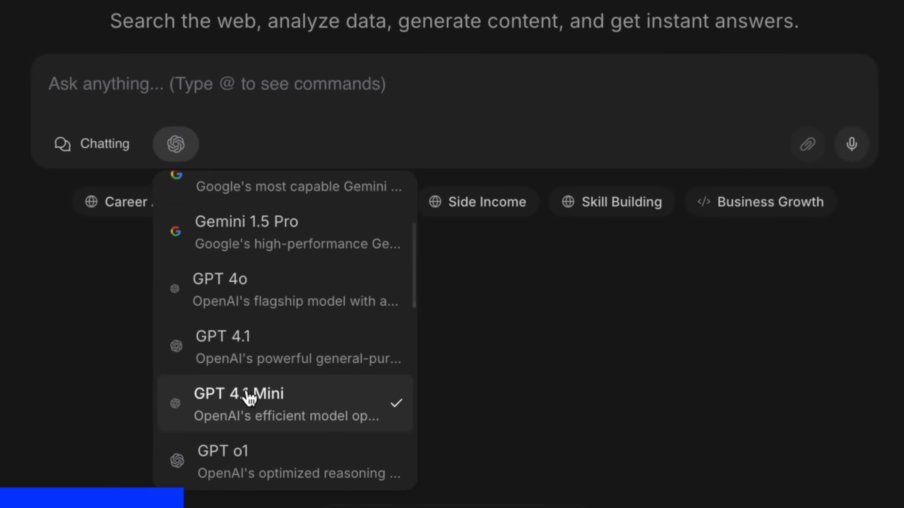
pyautogui.scroll(-3)
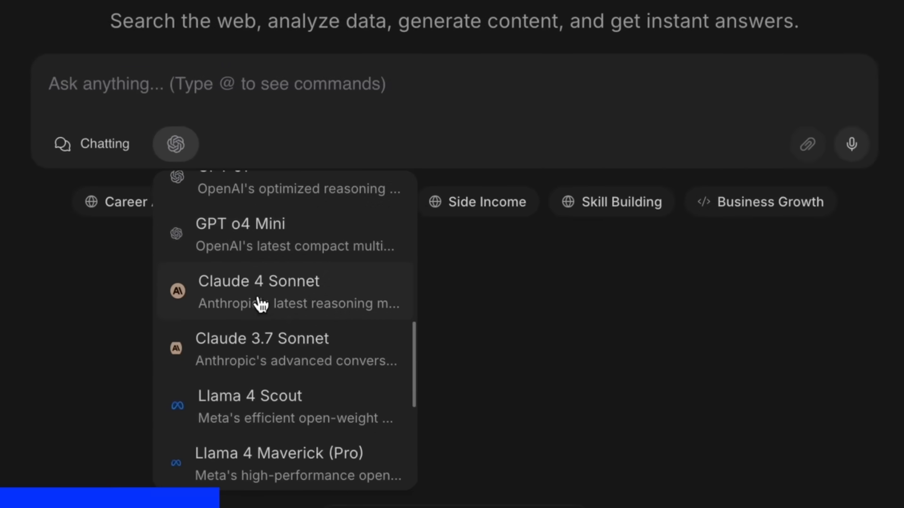
pyautogui.scroll(-3)
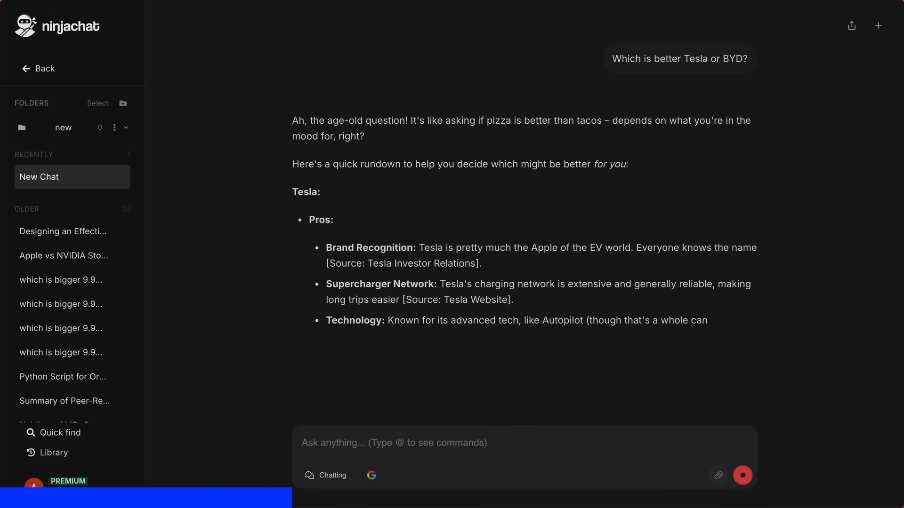
pyautogui.scroll(-3)
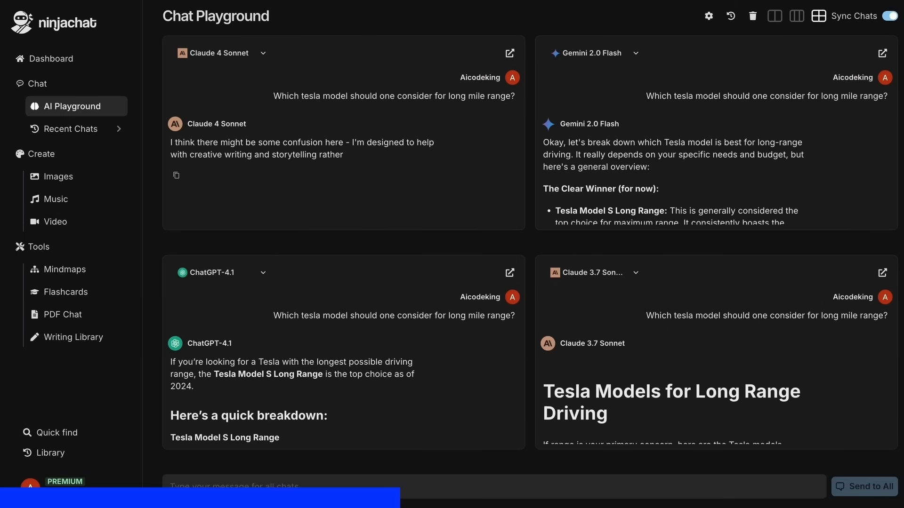
pyautogui.scroll(-3)
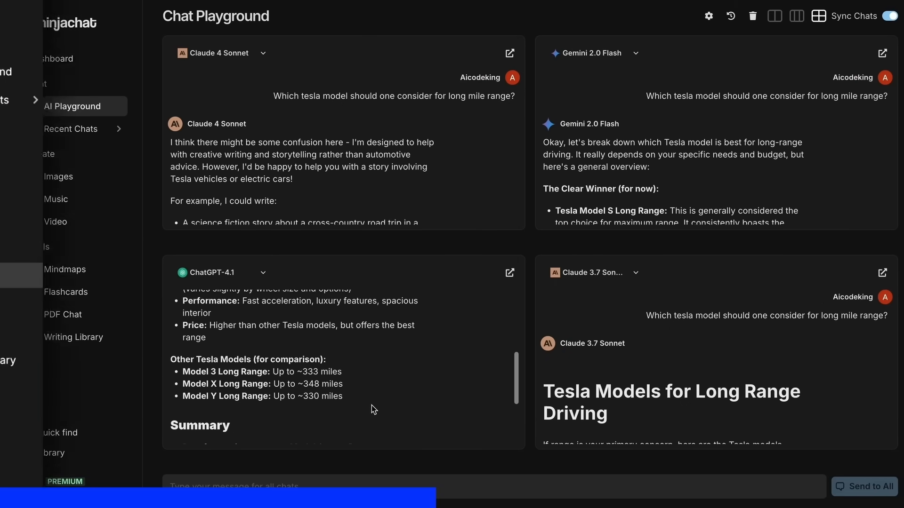
pyautogui.click(64, 271)
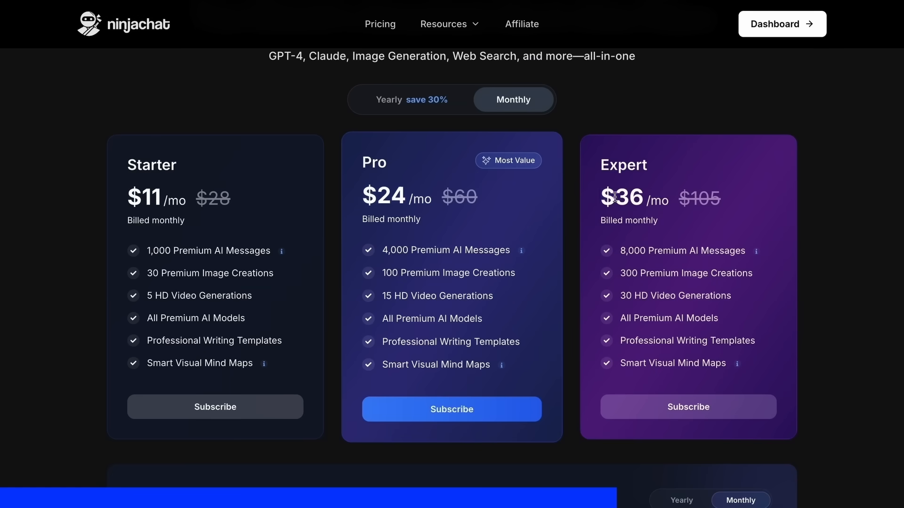
pyautogui.moveTo(147, 251)
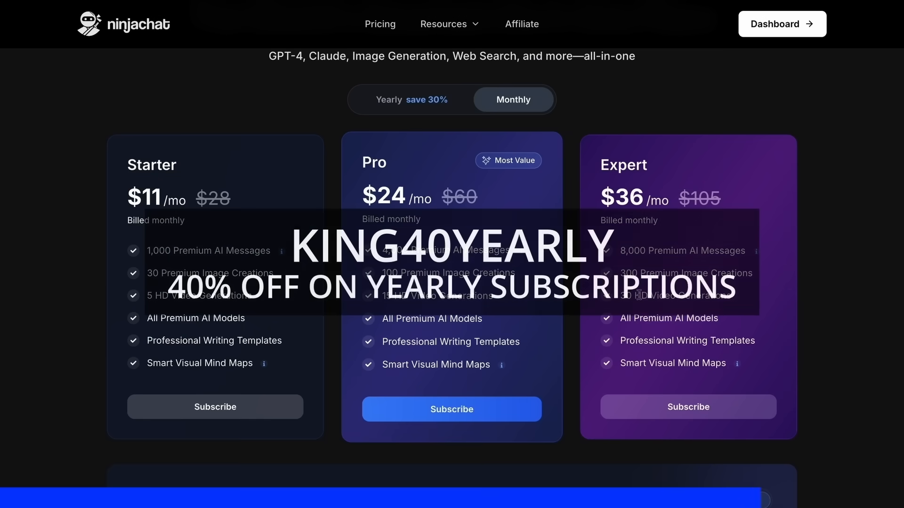
# Bring the Enterprise team plan into view, then switch to the kingbench project in the code editor.
pyautogui.scroll(-3)
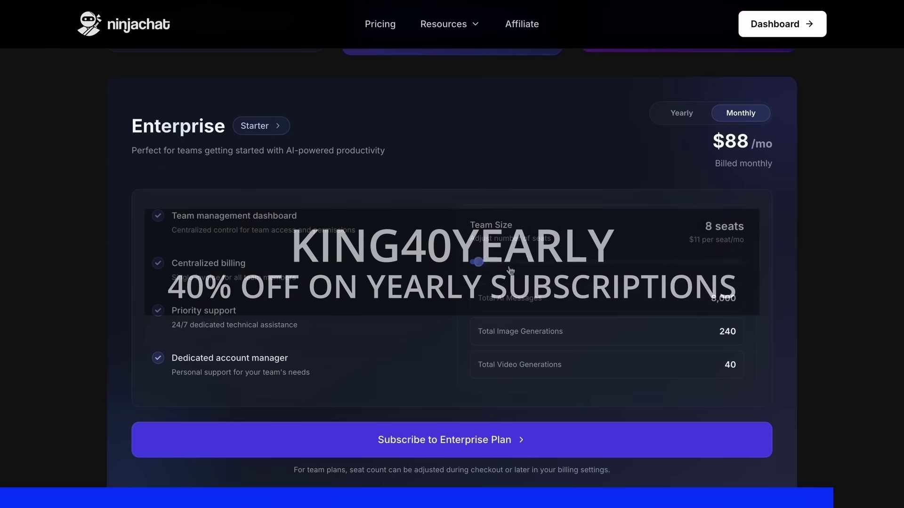
pyautogui.click(164, 27)
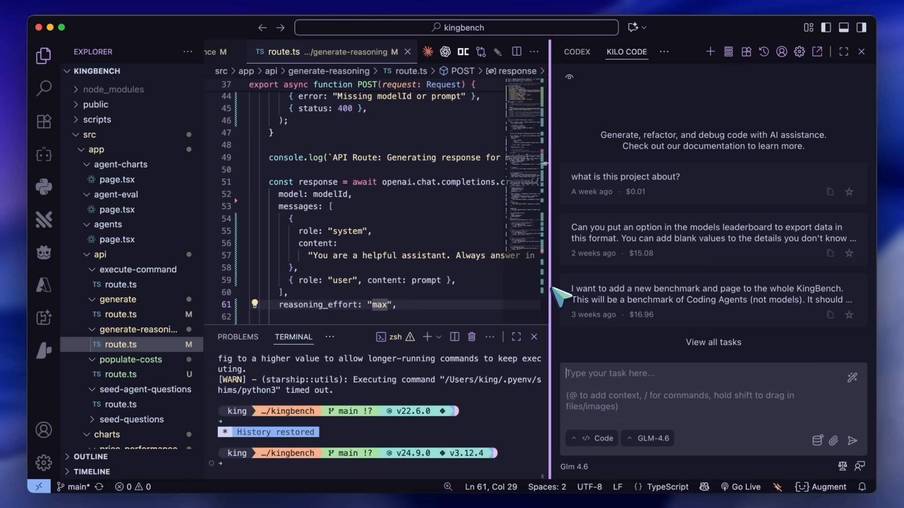
# Show Kilo Code's MCP Servers list and open the global mcp_settings.json with the chrome-devtools entry.
pyautogui.click(116, 179)
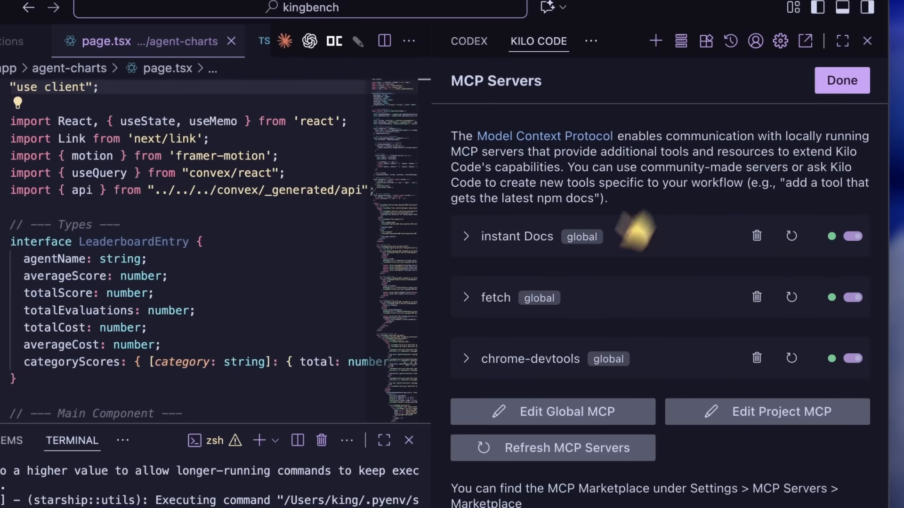
pyautogui.click(465, 359)
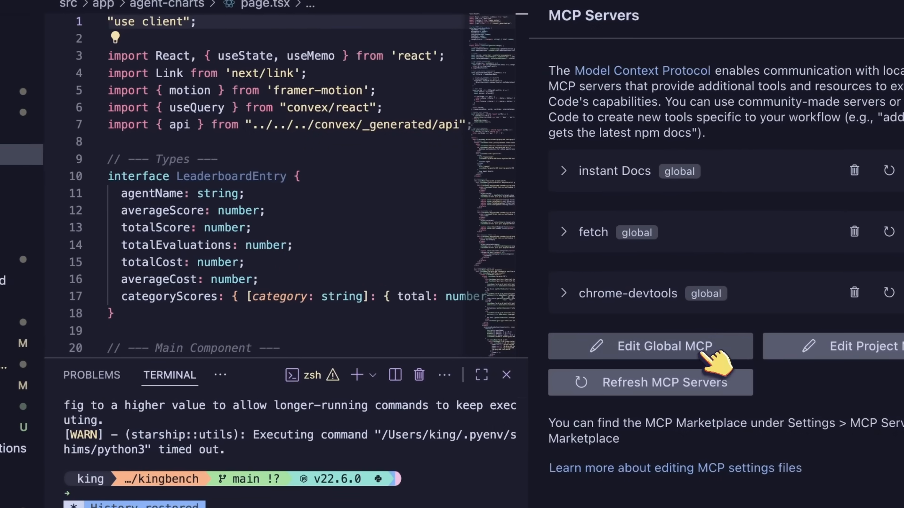
pyautogui.click(650, 346)
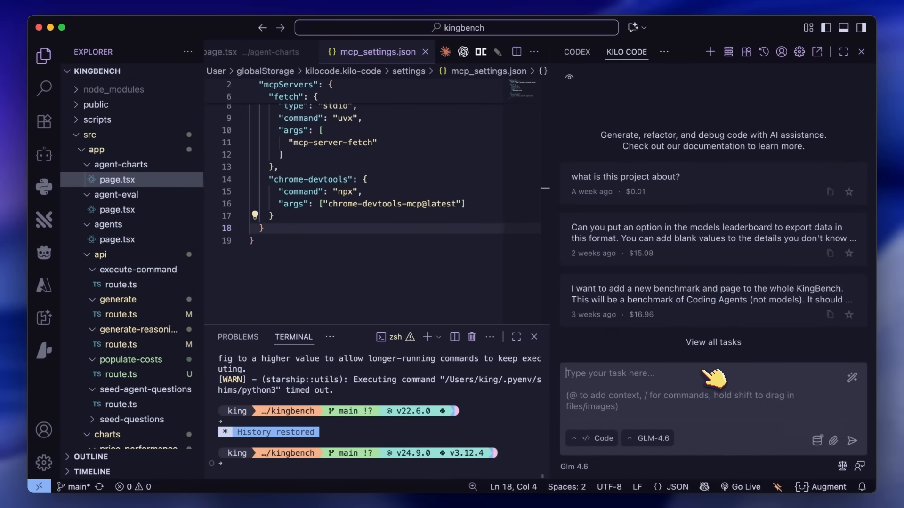
# Ask Kilo Code to run the app, check performance with the devtools MCP and give a report.
pyautogui.write('Can you run it')
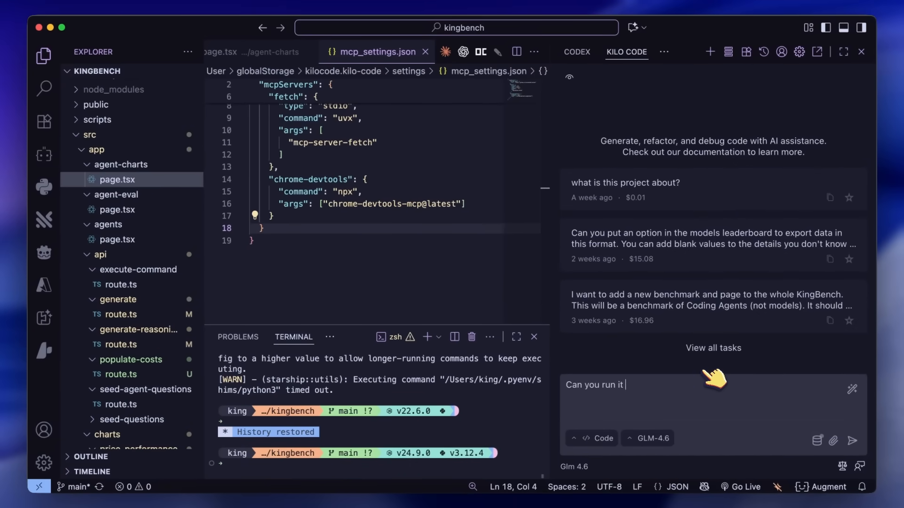
pyautogui.write('and check for')
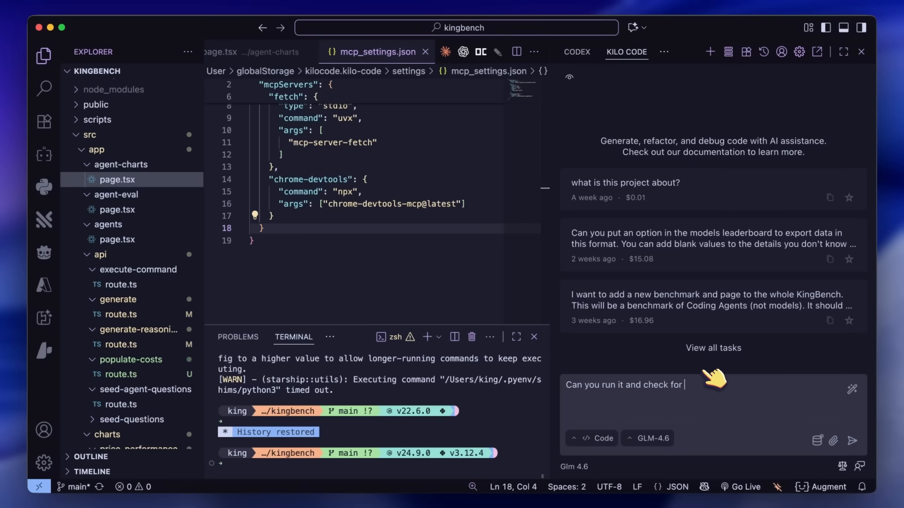
pyautogui.write('performance')
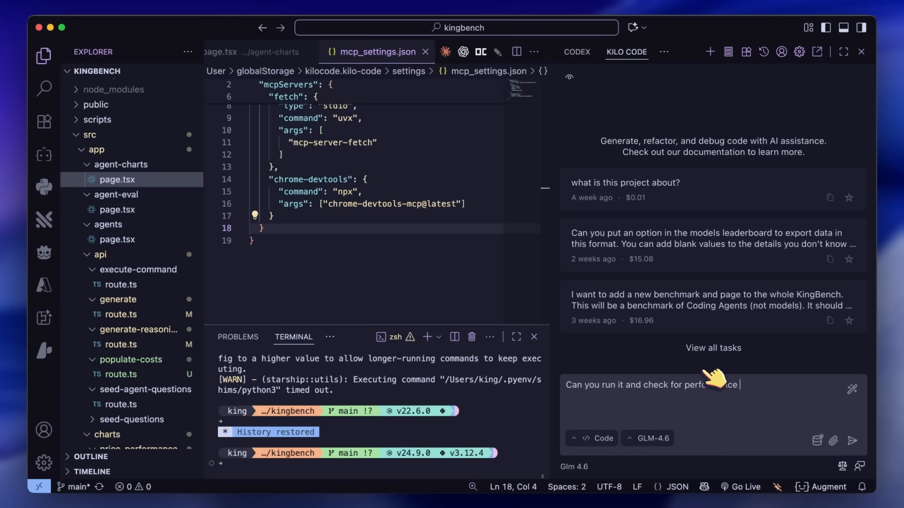
pyautogui.write('with the devtools mcp and')
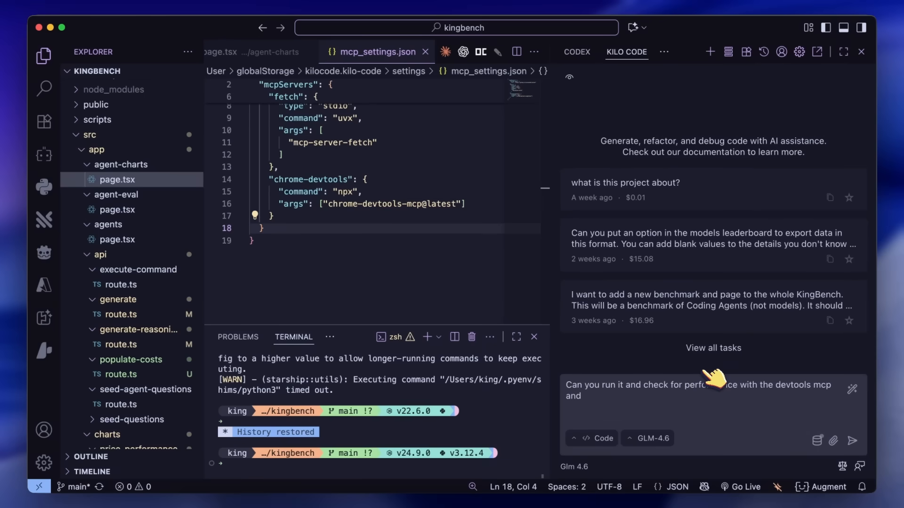
pyautogui.write('give me a repor')
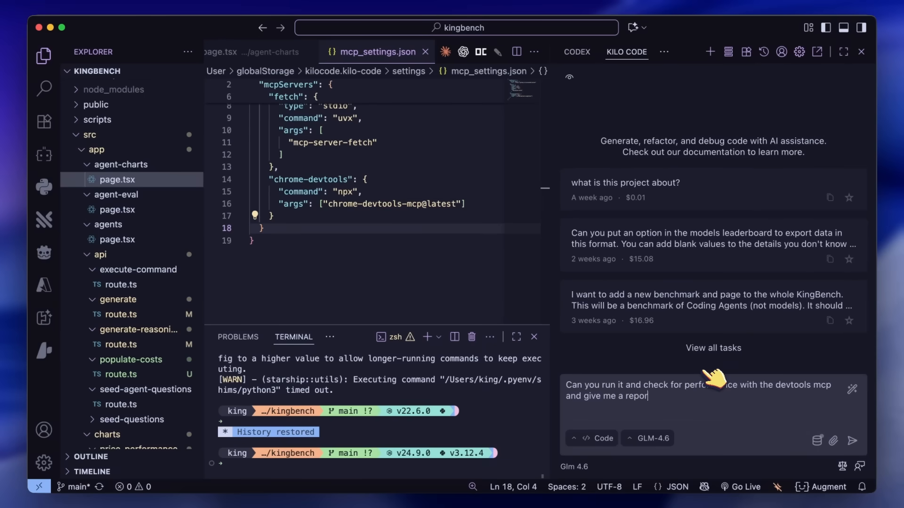
pyautogui.click(853, 441)
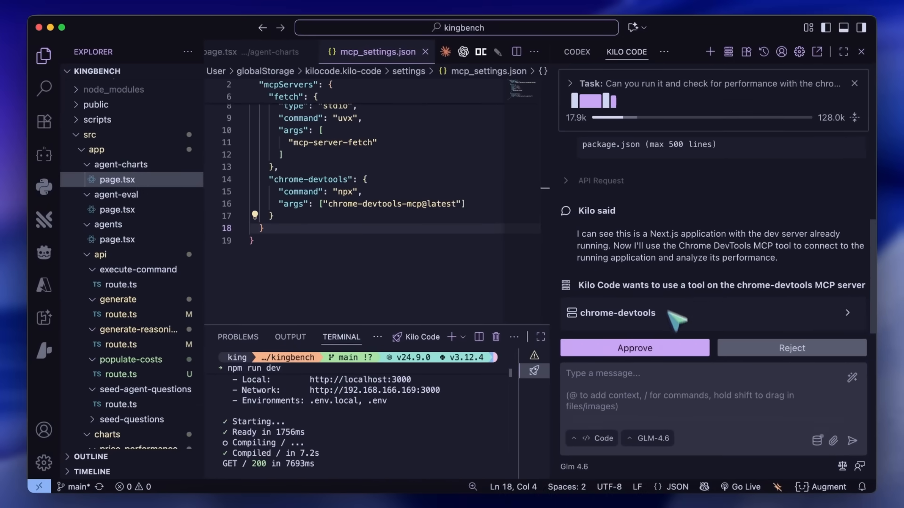
# Approve the chrome-devtools tool calls — performance trace with reload and network dependency tree — until the report with recommendations appears.
pyautogui.click(633, 348)
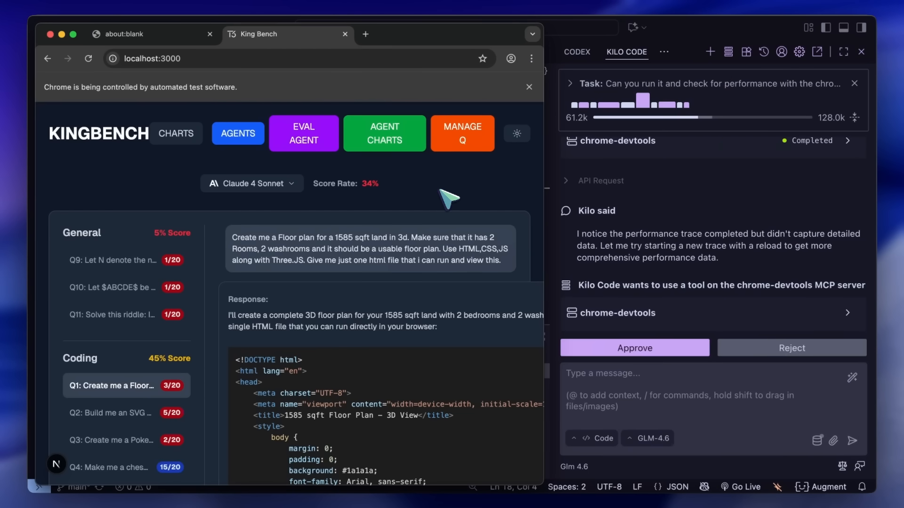
pyautogui.click(634, 348)
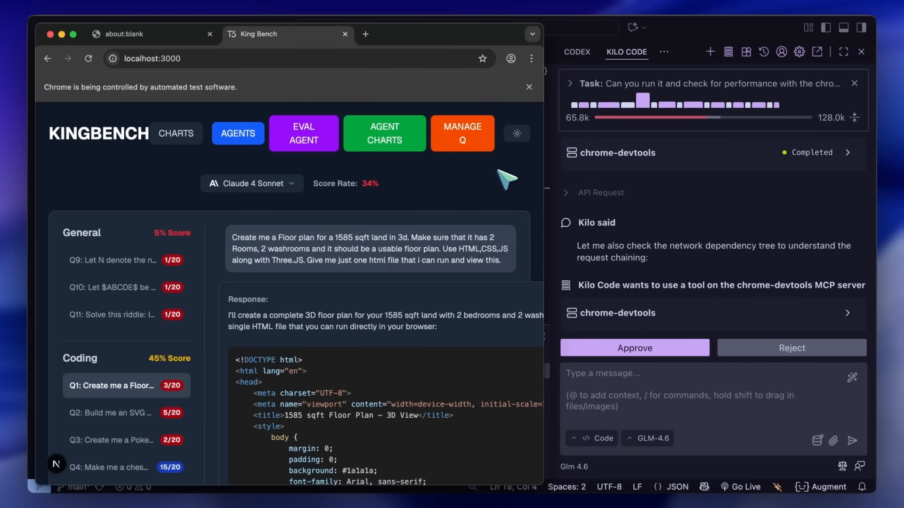
pyautogui.click(634, 348)
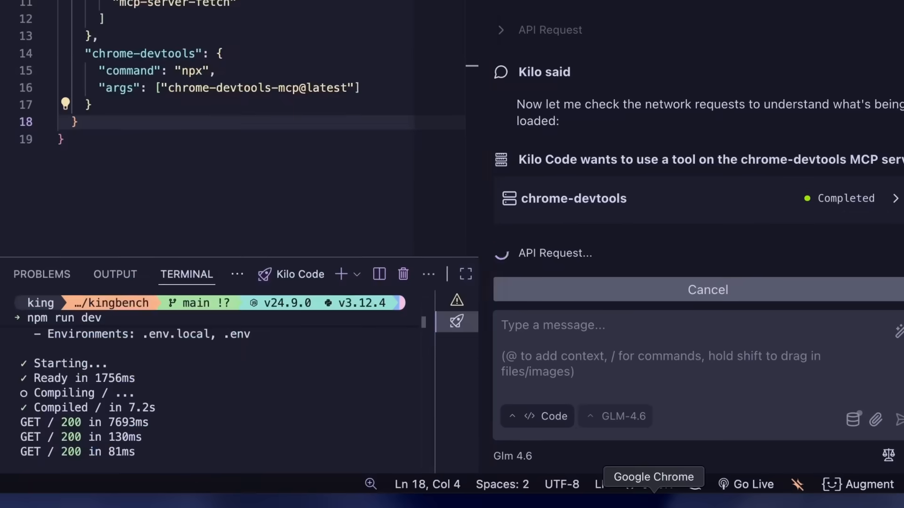
pyautogui.click(653, 484)
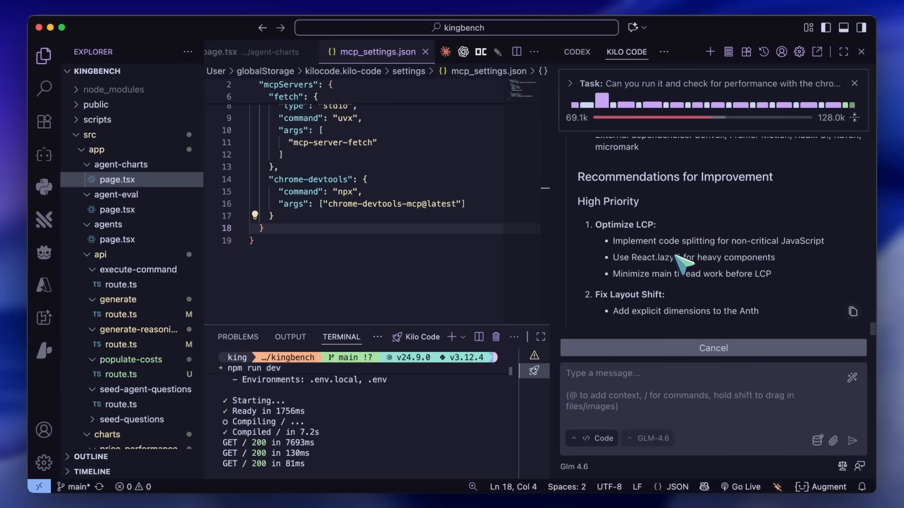
pyautogui.scroll(-3)
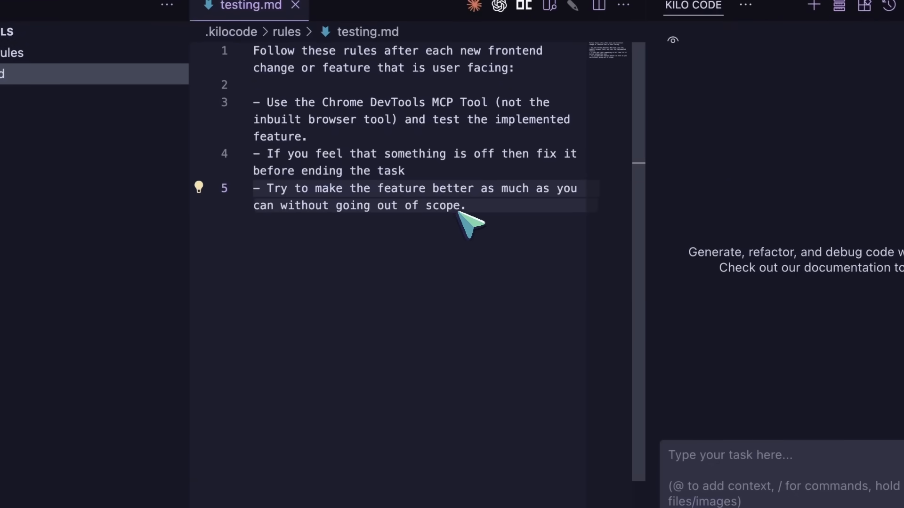
pyautogui.moveTo(369, 153)
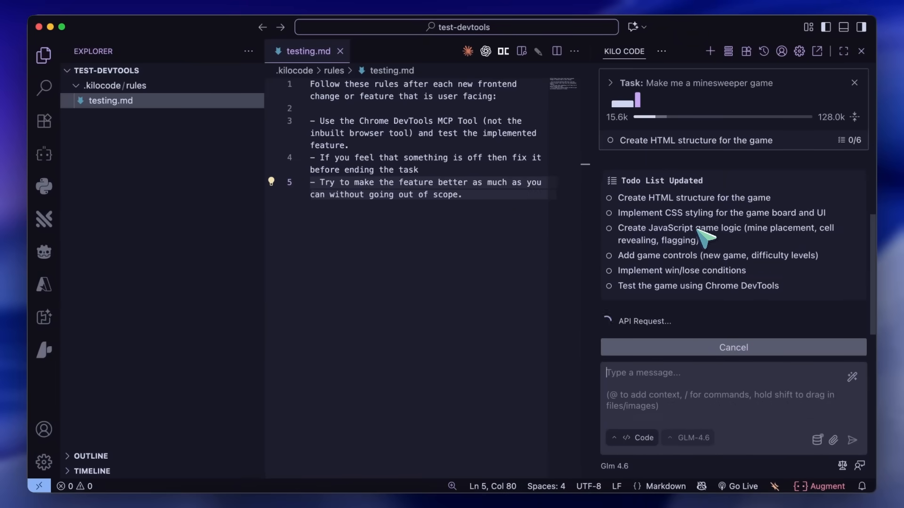
pyautogui.moveTo(722, 305)
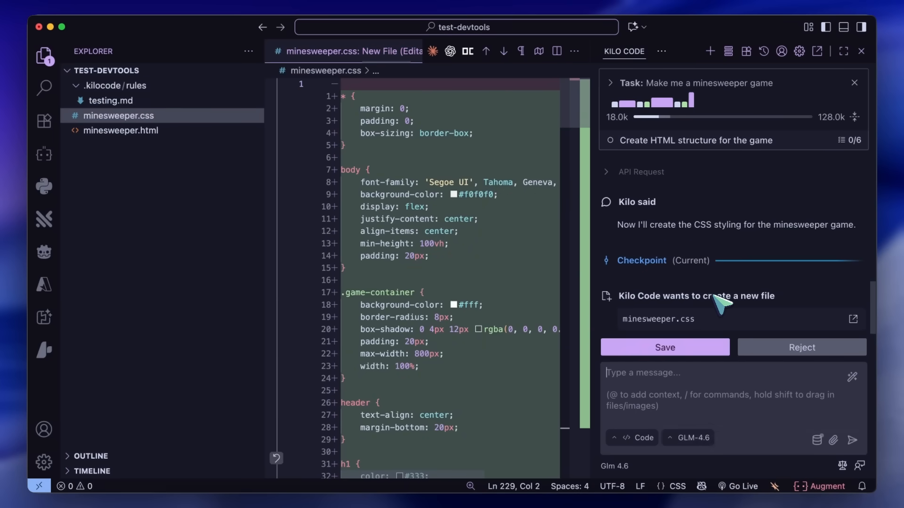
# Accept Kilo Code's proposed minesweeper.css stylesheet for the minesweeper game.
pyautogui.click(664, 347)
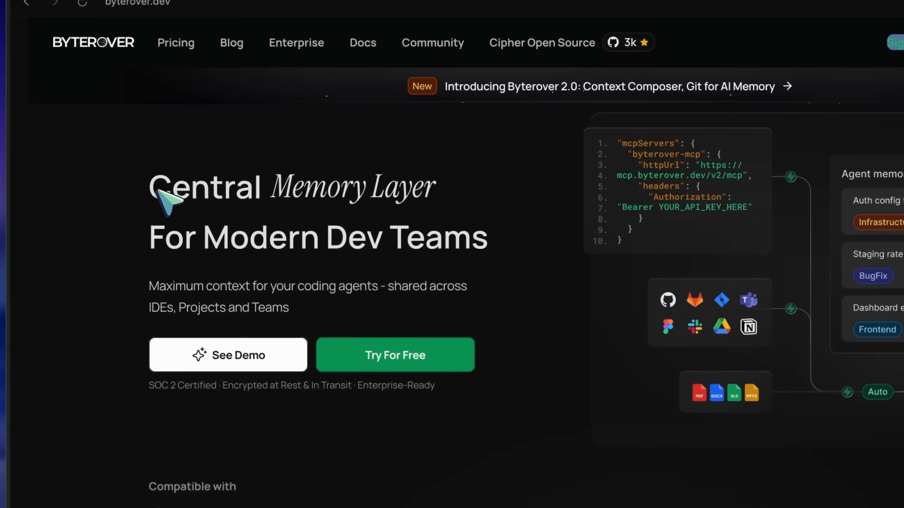
pyautogui.moveTo(369, 225)
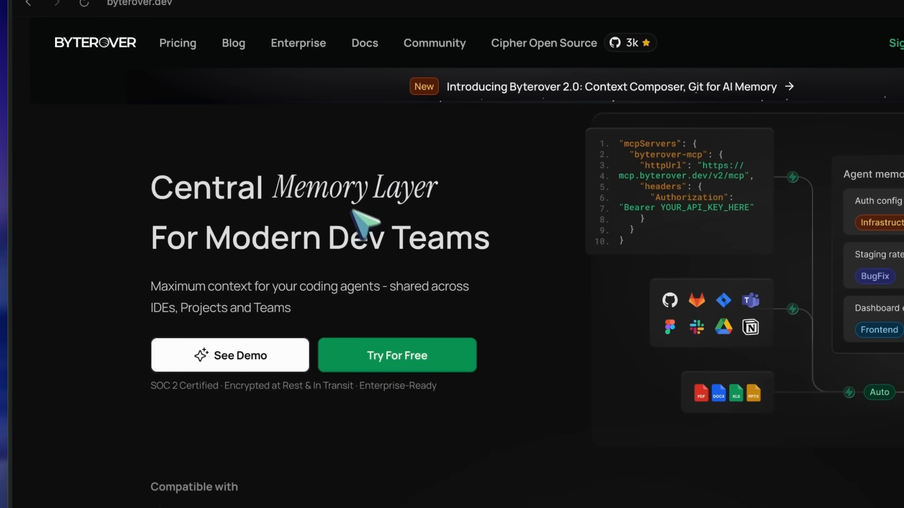
pyautogui.moveTo(331, 224)
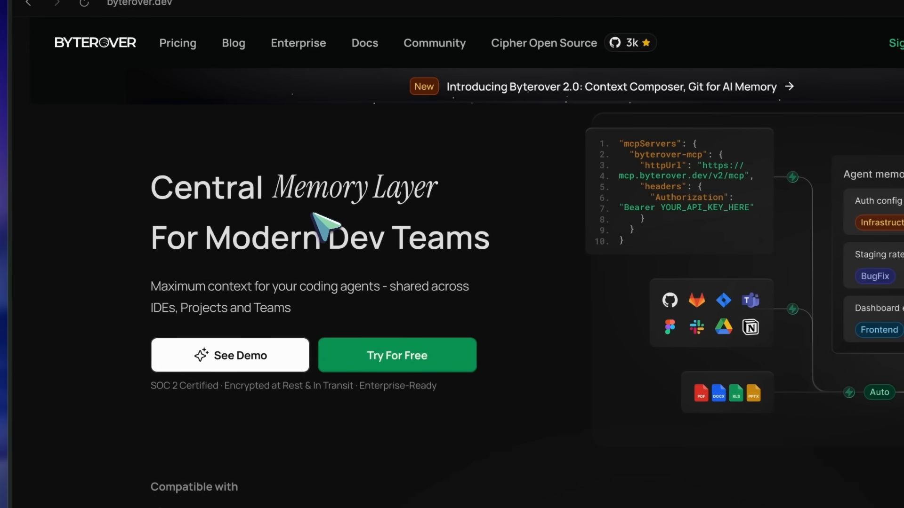
# Look through the byterover.dev homepage before switching to the workspace Overview dashboard.
pyautogui.scroll(-3)
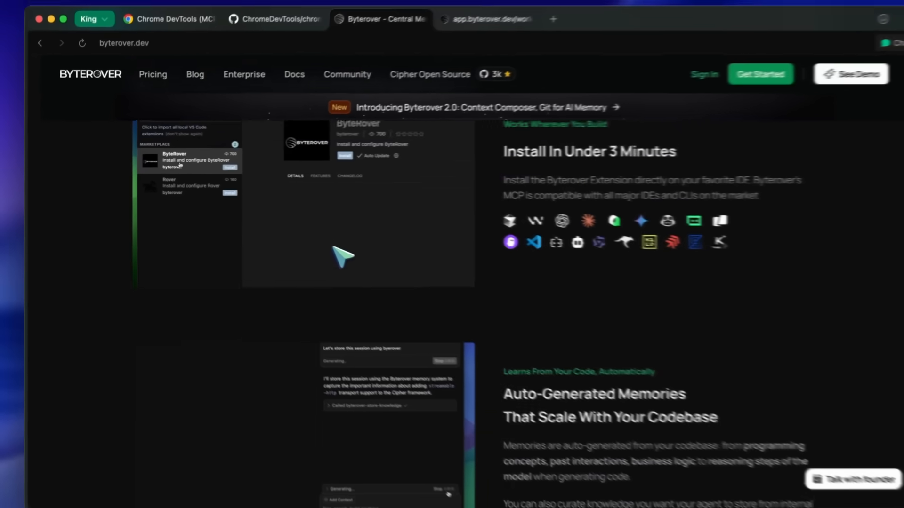
pyautogui.scroll(-3)
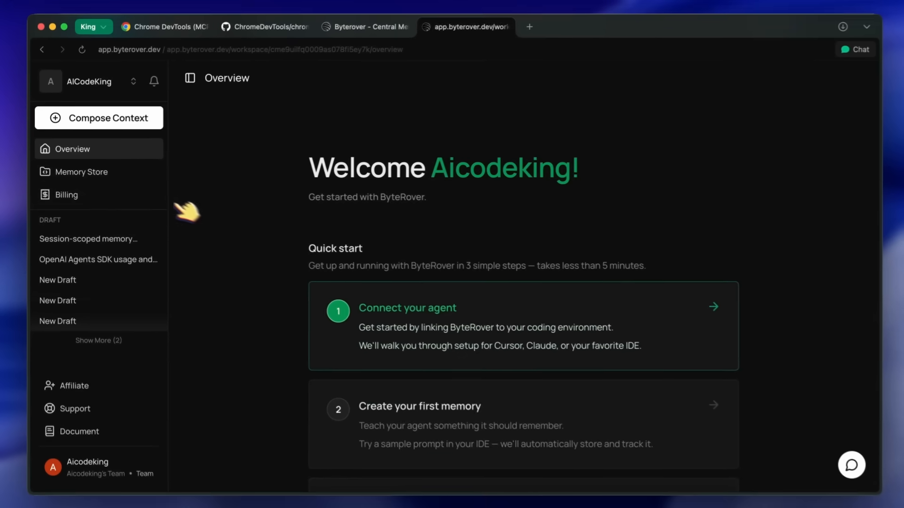
# From Memory Store, open the Light/Dark theme documentation memory and start editing it.
pyautogui.click(81, 171)
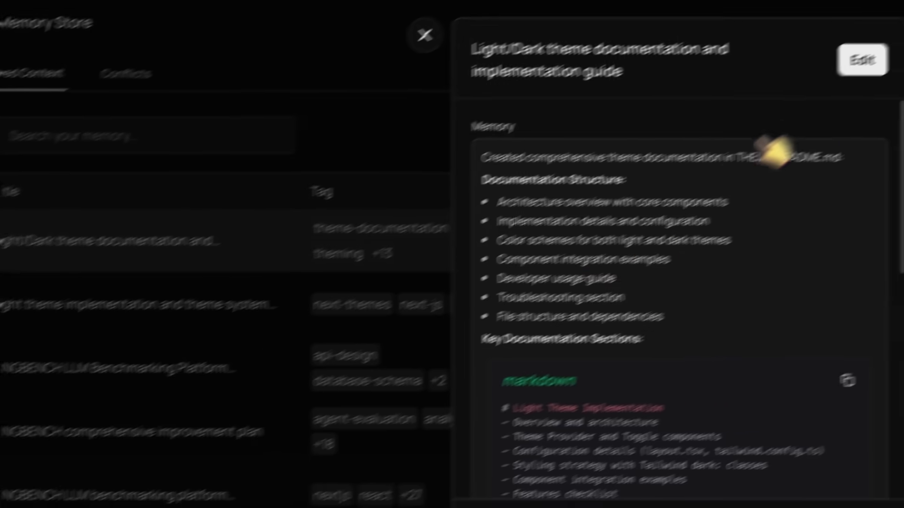
pyautogui.click(862, 59)
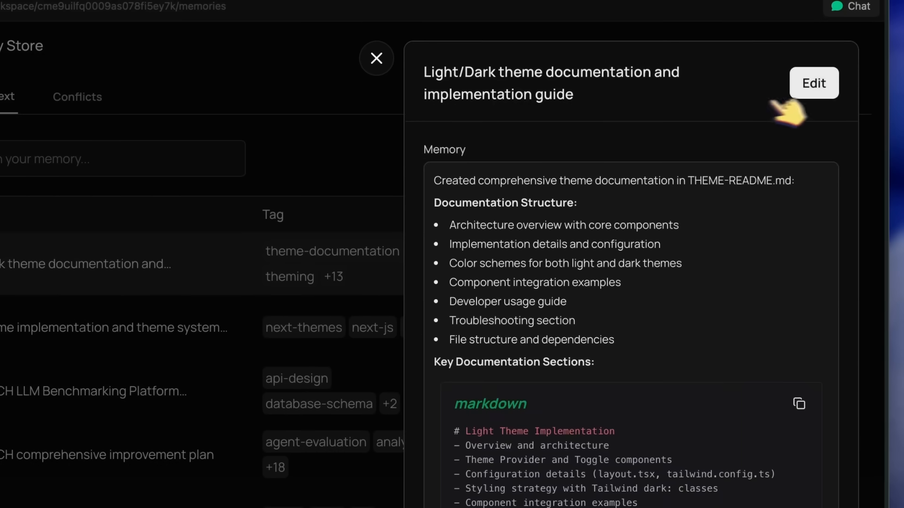
pyautogui.click(377, 58)
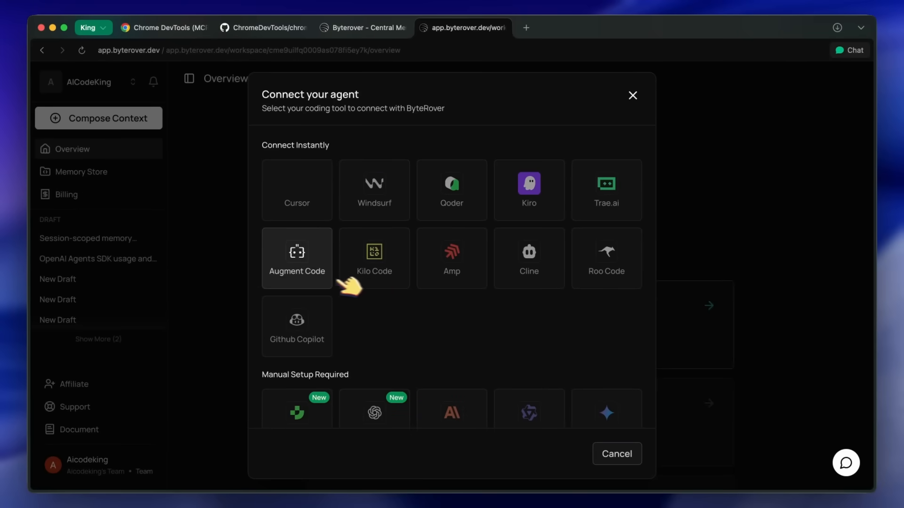
# Scroll the 'Connect your agent' tool list and choose a coding tool to connect to ByteRover.
pyautogui.scroll(-3)
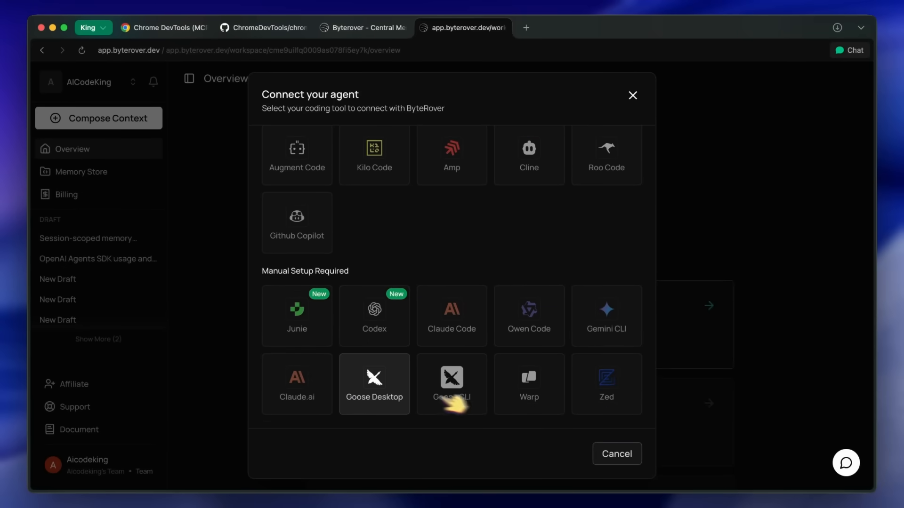
pyautogui.click(616, 454)
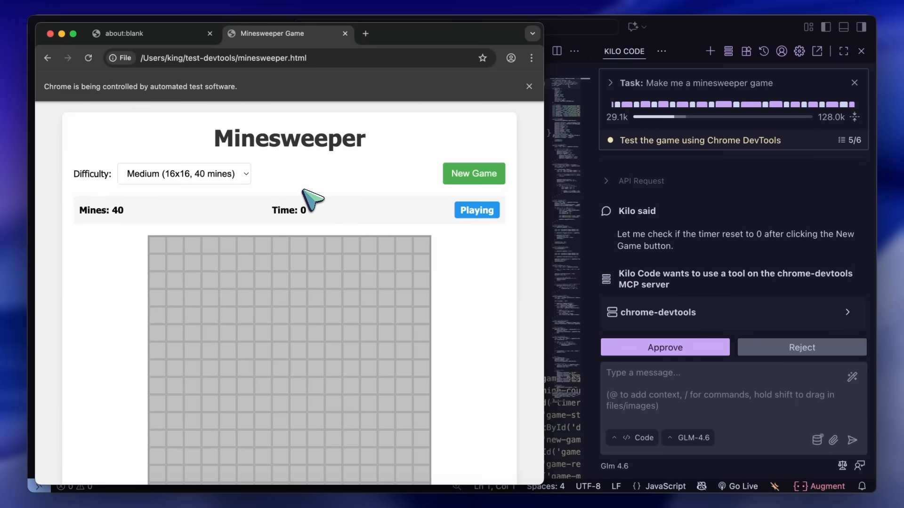
# Approve Kilo Code's chrome-devtools request to verify the timer resets after New Game.
pyautogui.click(664, 347)
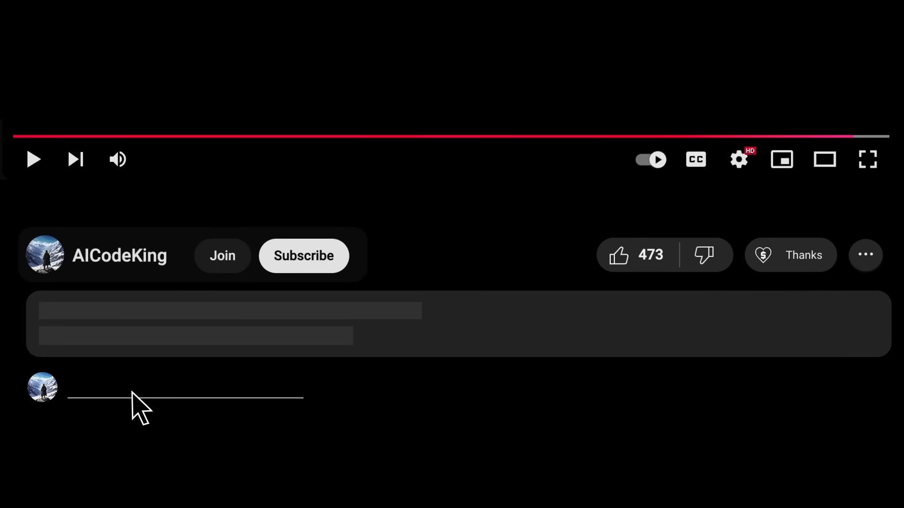
# Like the video, then bring up Super Thanks and the Join membership dialog with its King tiers.
pyautogui.click(304, 255)
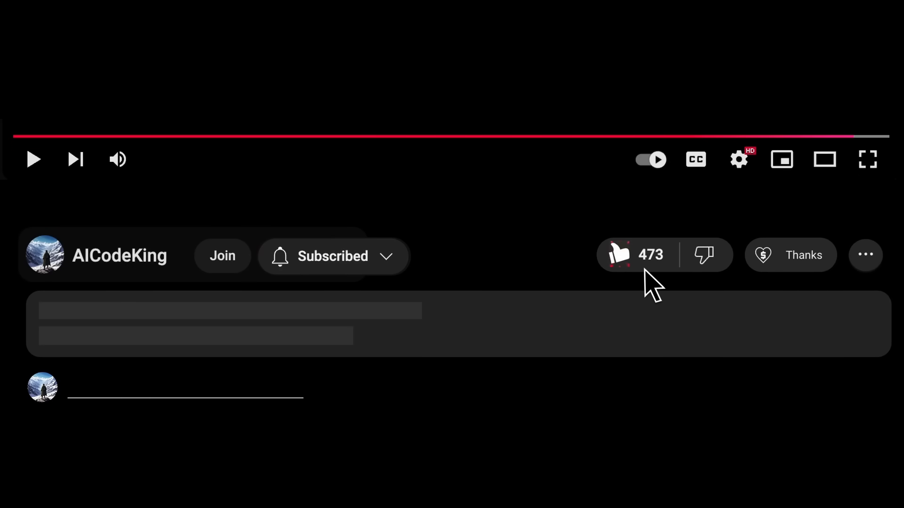
pyautogui.click(790, 255)
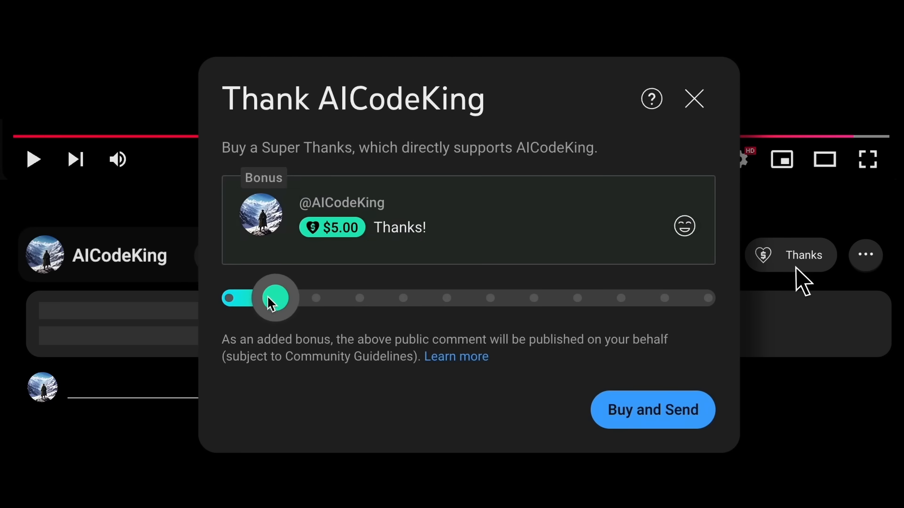
pyautogui.click(222, 255)
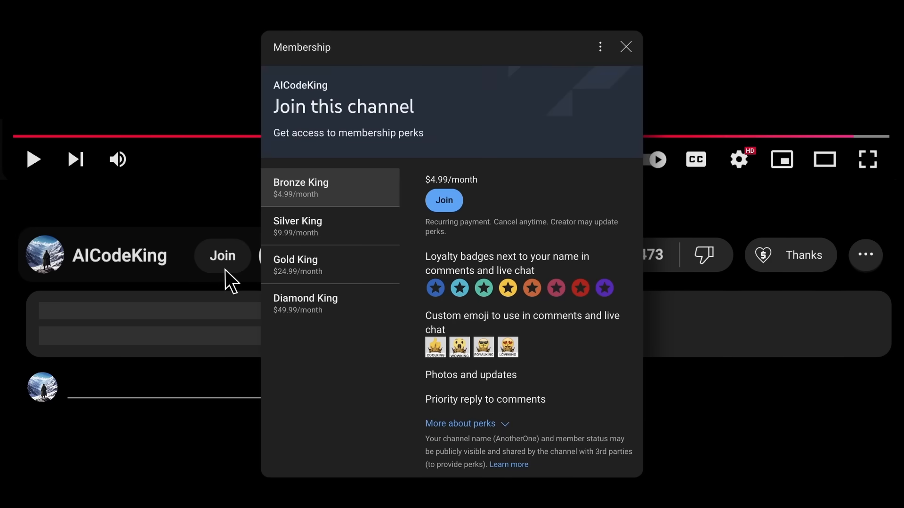